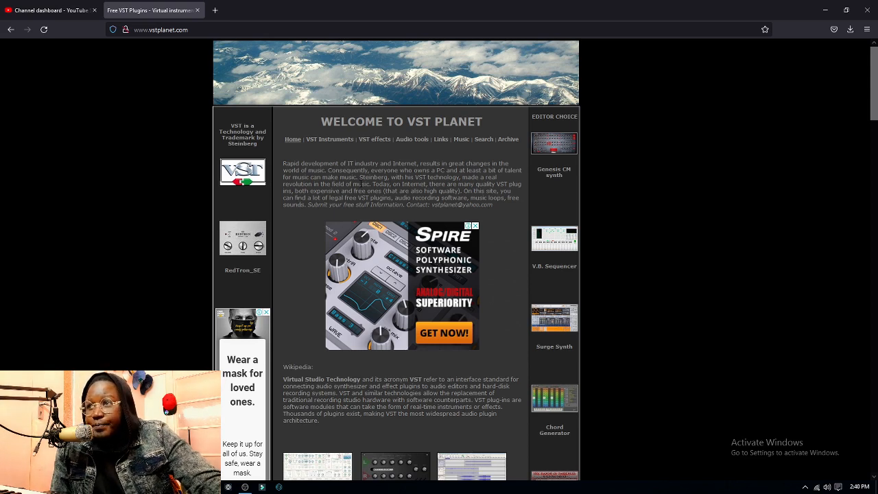
mouse_move(328, 144)
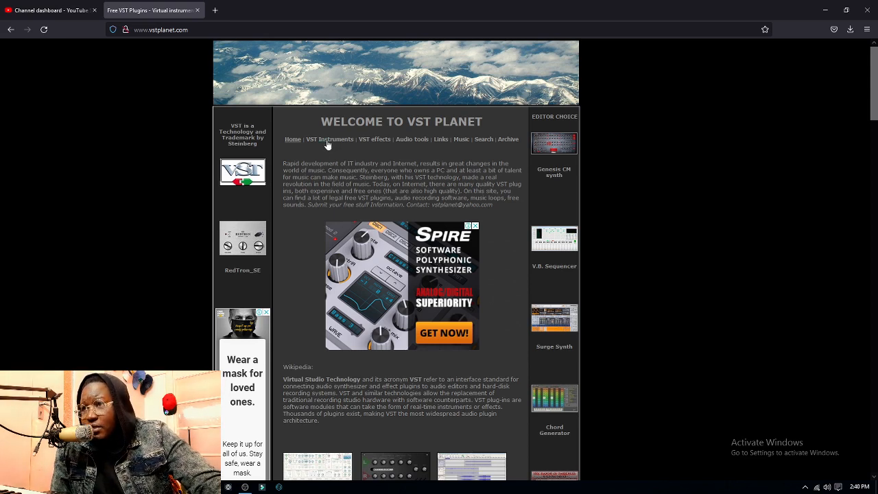
- Open VST Planet's free organ instruments list and scroll to Combo Model V's download link
click(329, 139)
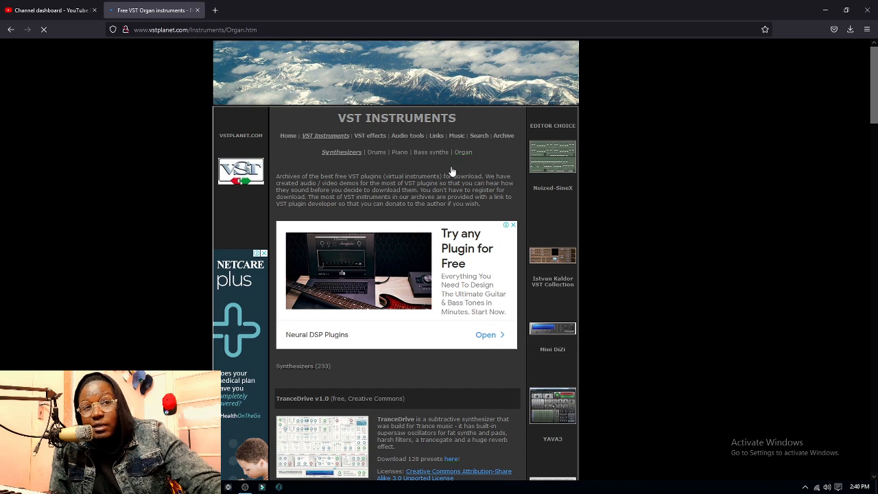
click(463, 152)
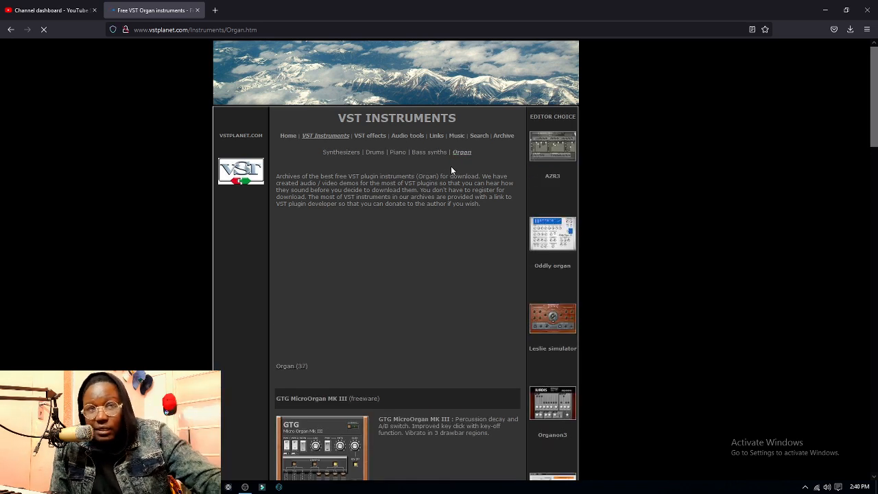
scroll(down, 3)
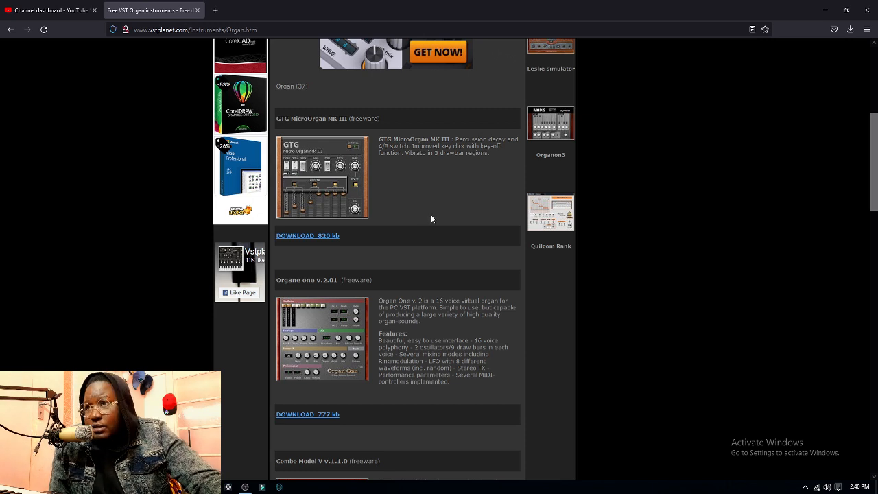
scroll(down, 3)
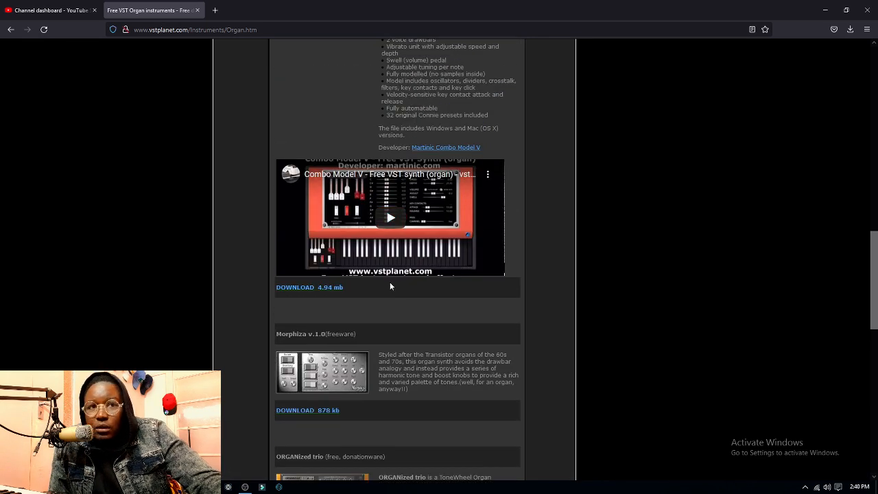
mouse_move(312, 293)
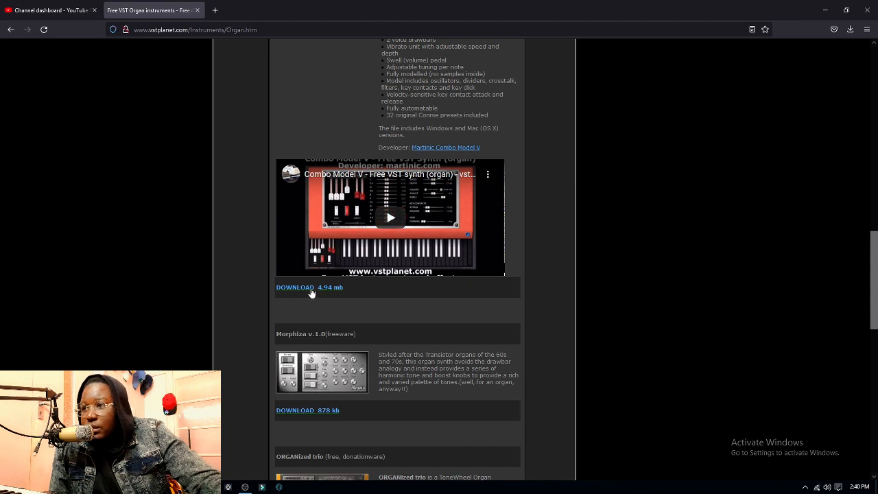
- Download the Combo Model V zip in IDM, dismiss the tip, and open its folder
click(295, 287)
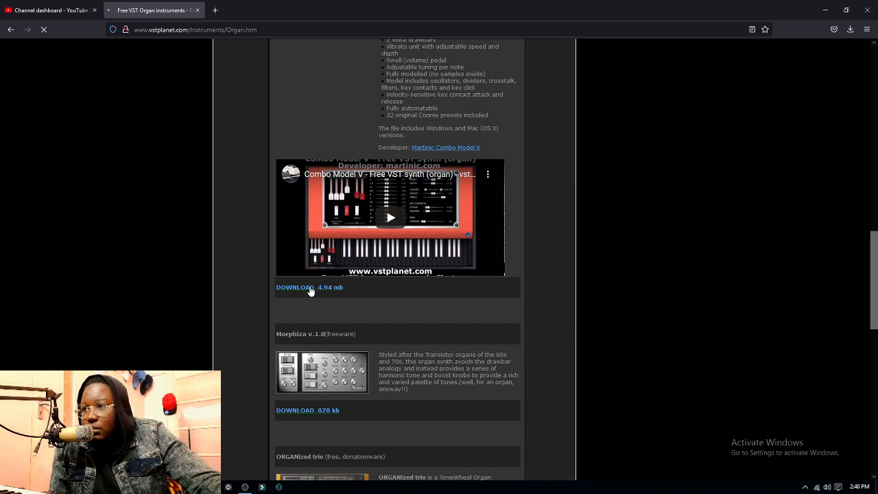
click(295, 286)
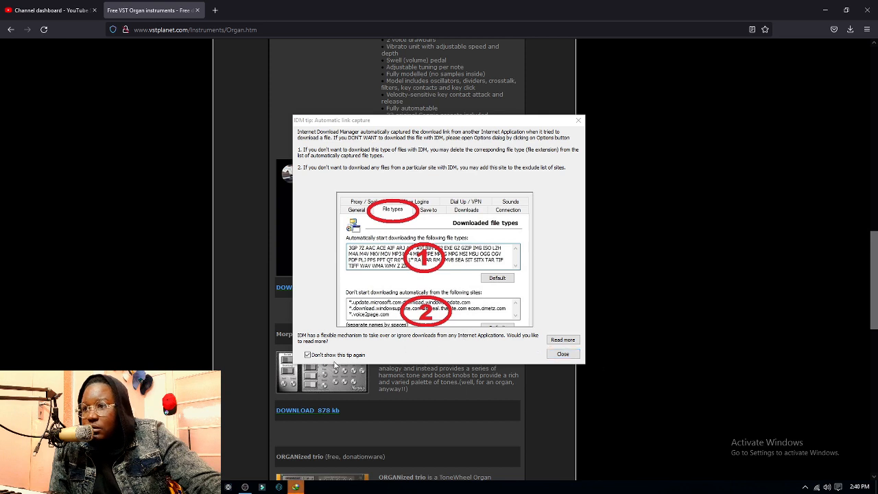
click(307, 355)
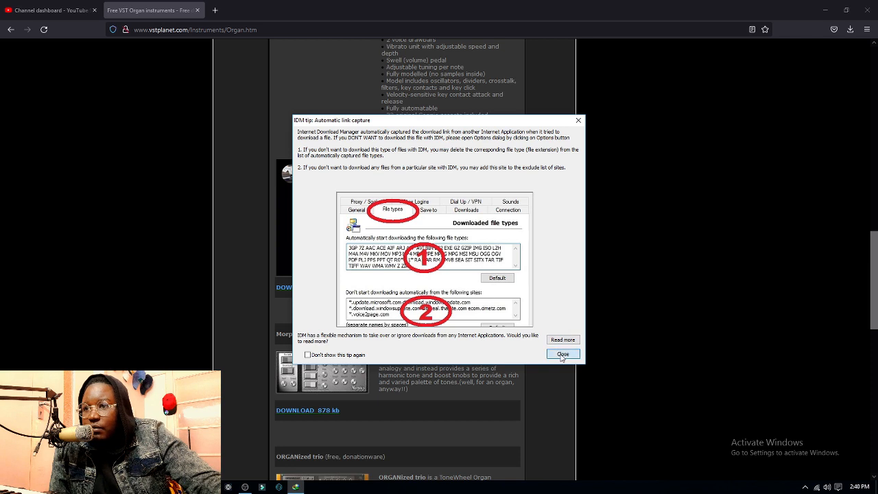
click(562, 353)
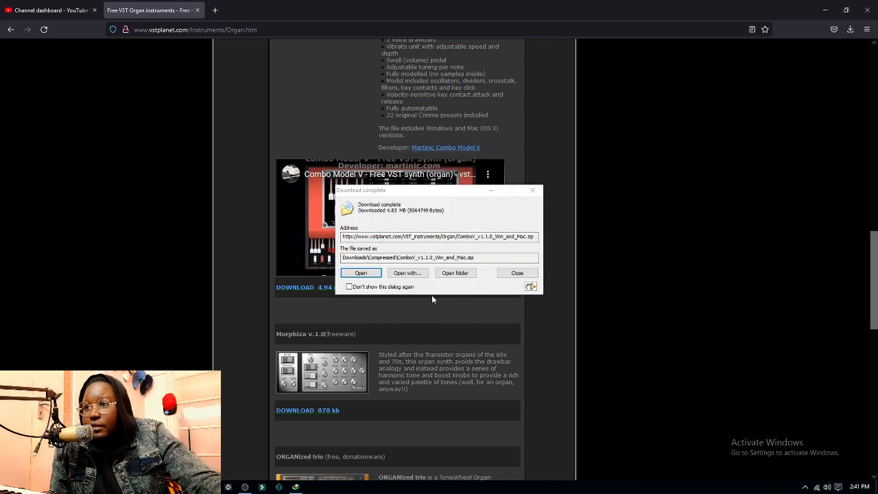
click(517, 272)
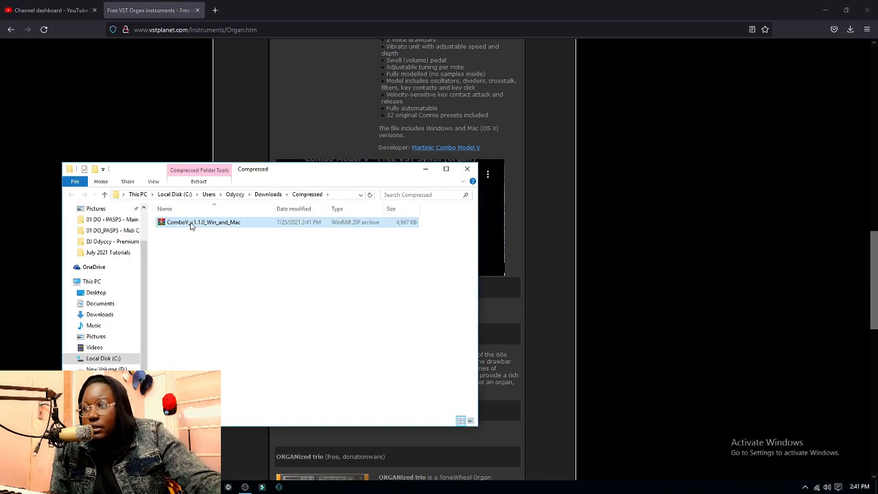
- Extract the ComboV zip, its Windows archive and ComboV_110_x64 to reach ComboV.dll
double_click(199, 221)
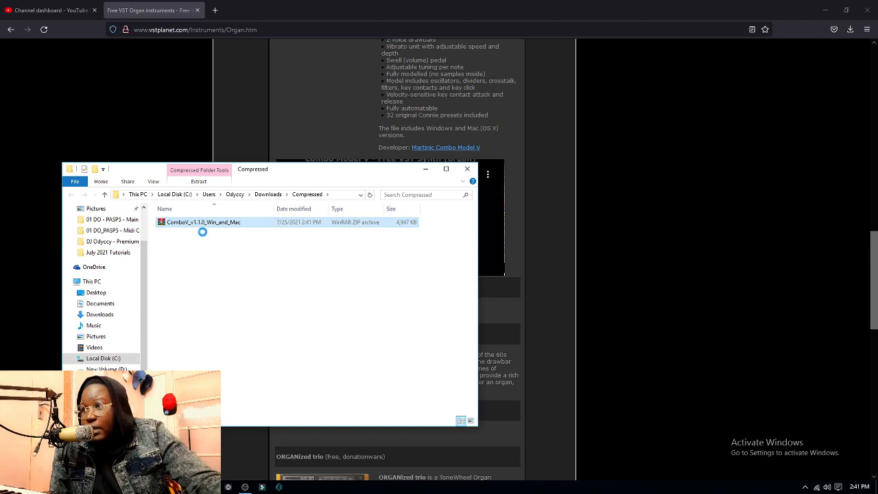
right_click(202, 222)
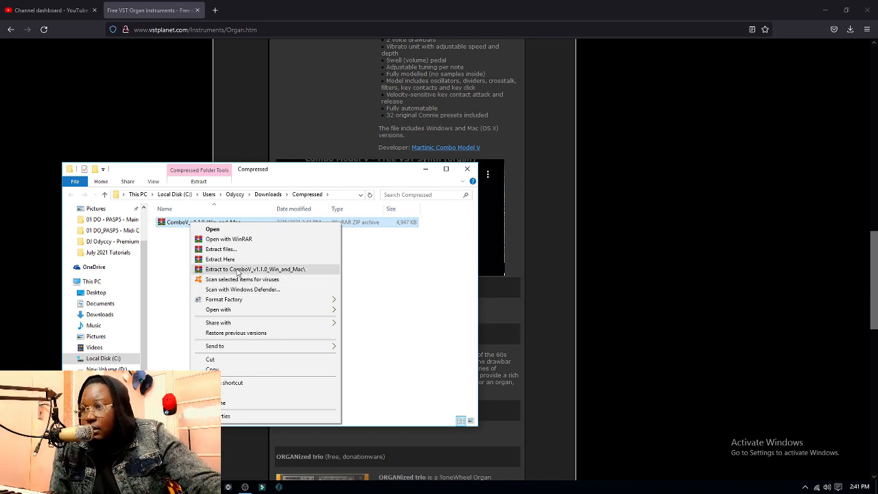
click(255, 269)
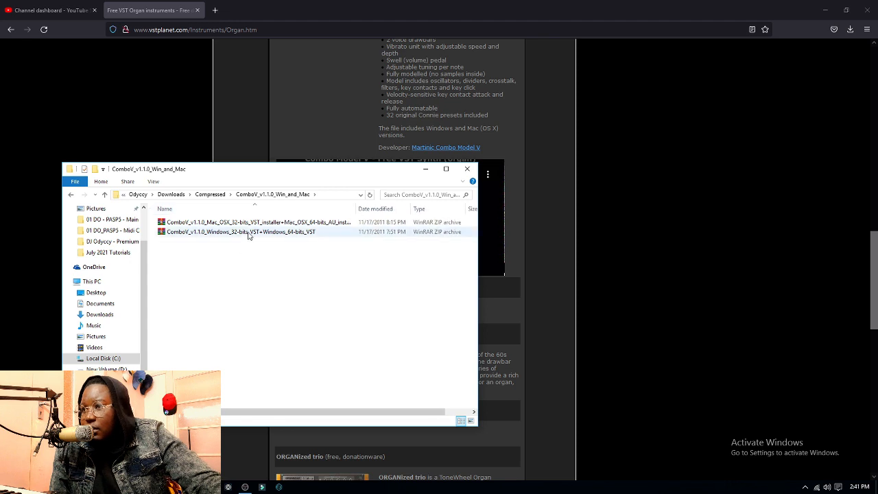
mouse_move(225, 238)
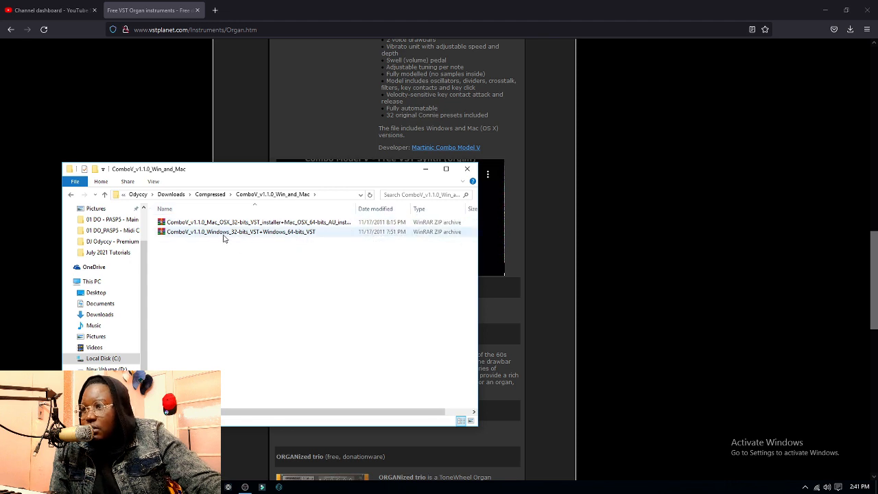
right_click(234, 232)
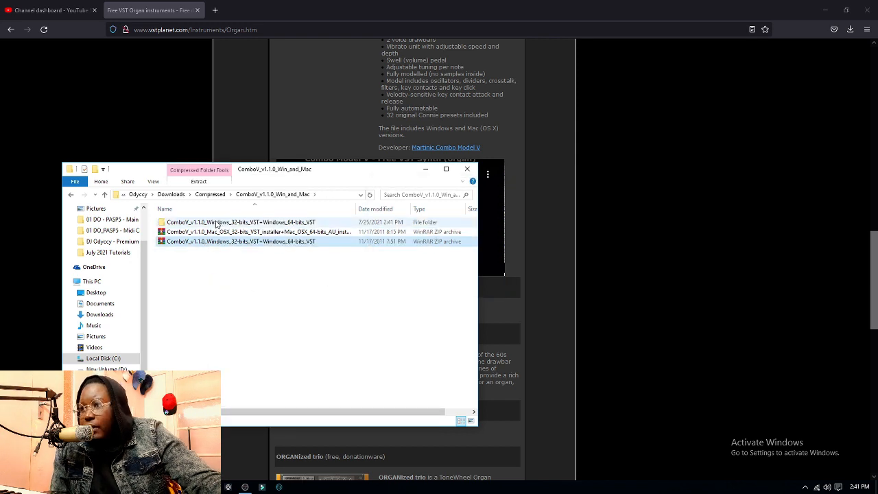
double_click(241, 222)
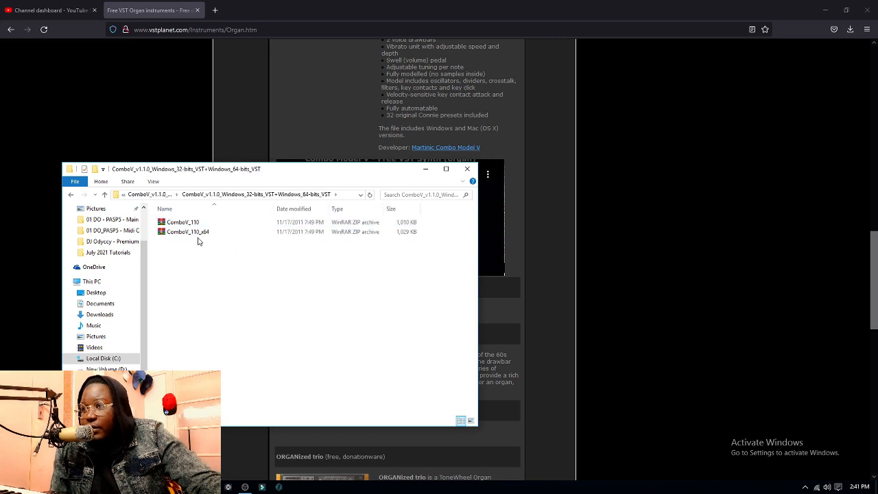
right_click(187, 231)
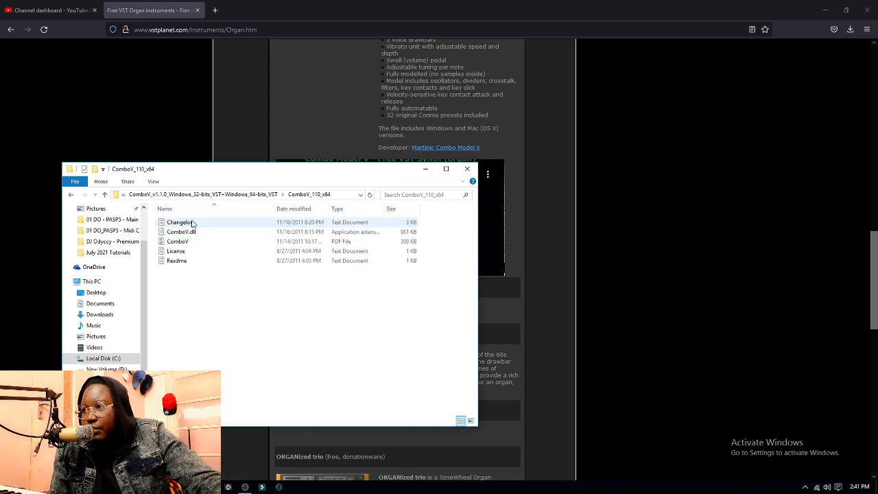
click(181, 232)
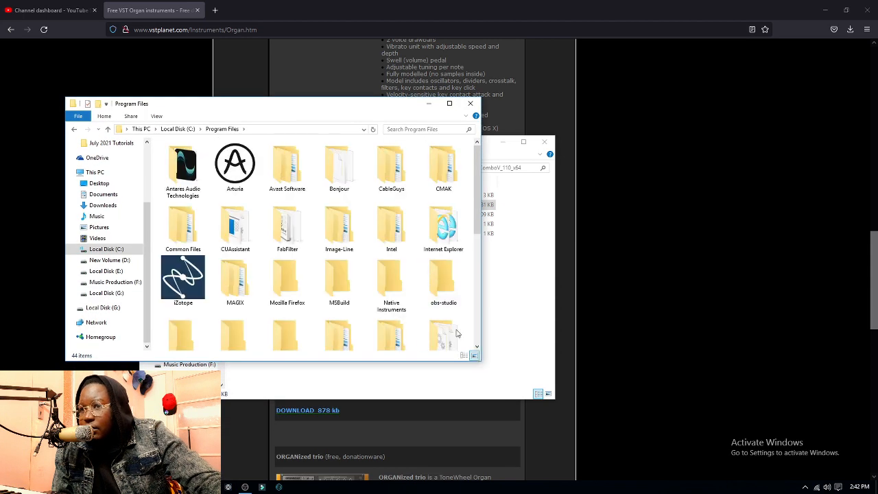
- Paste ComboV.dll into Program Files\VSTPlugins in Details view, then return to the C: root
click(464, 355)
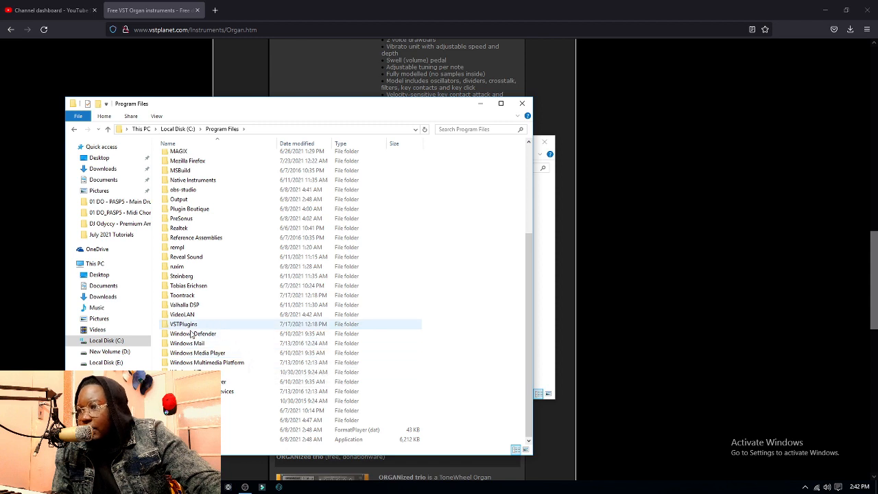
double_click(184, 324)
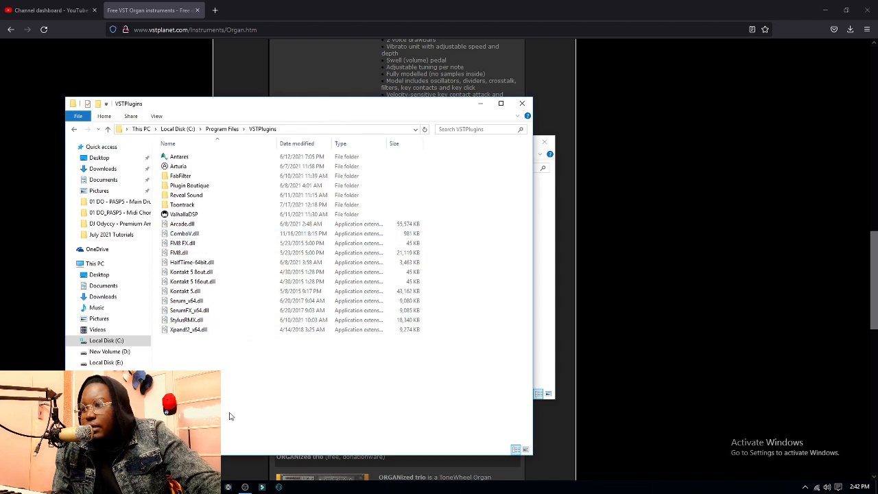
click(179, 157)
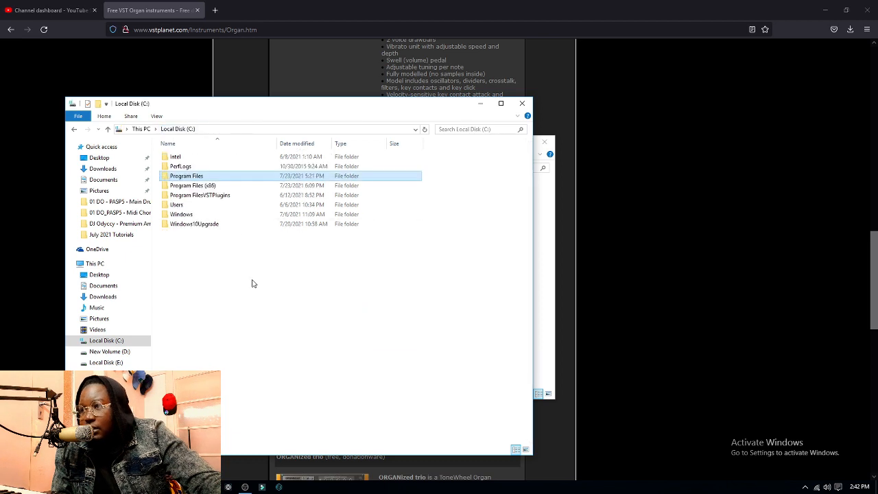
- Browse Program Files (x86) through Steinberg\Cubase 5, then open its VstPlugins folder
double_click(192, 185)
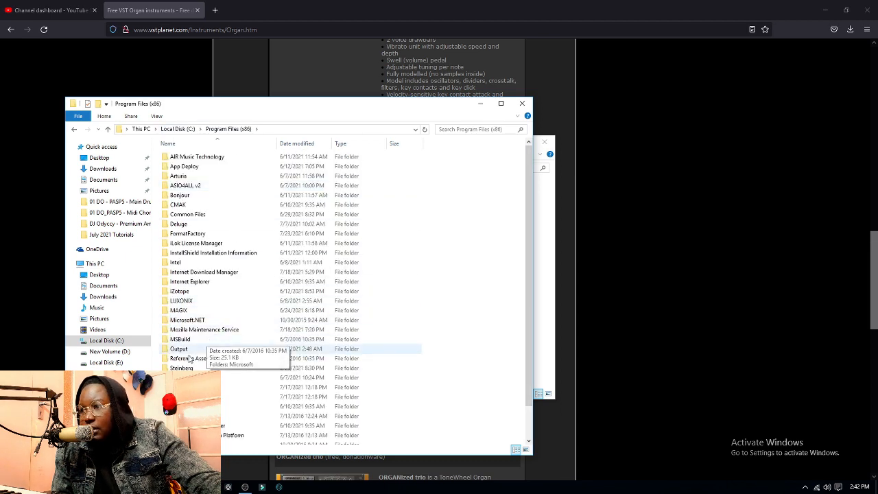
double_click(182, 368)
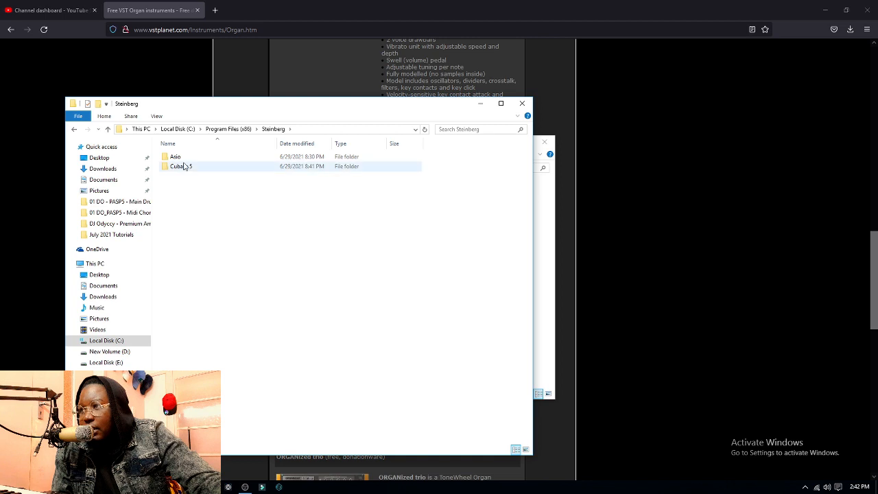
double_click(181, 166)
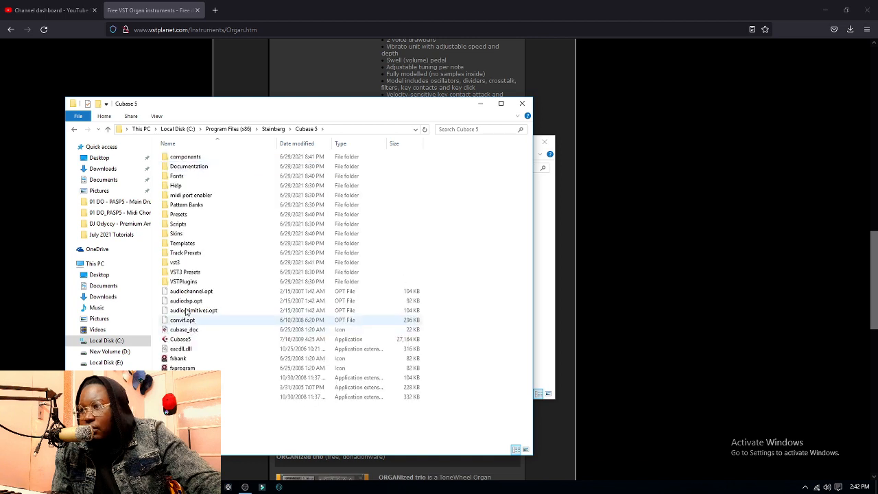
double_click(184, 281)
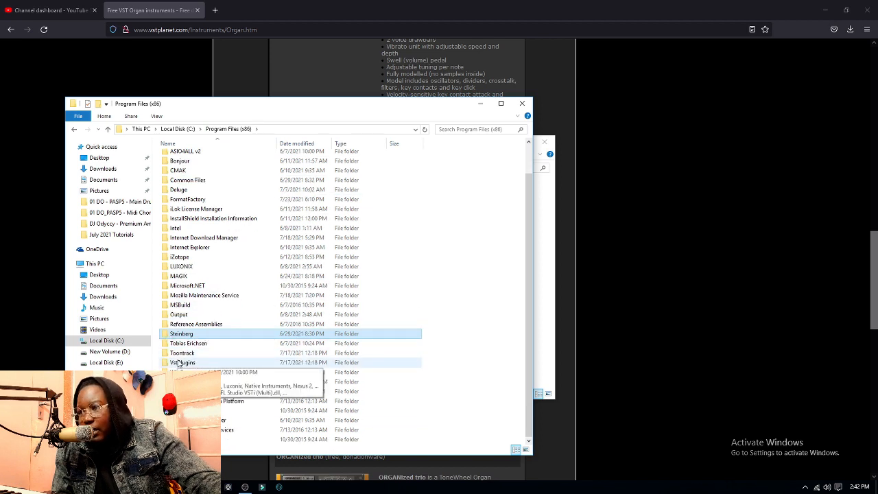
double_click(183, 362)
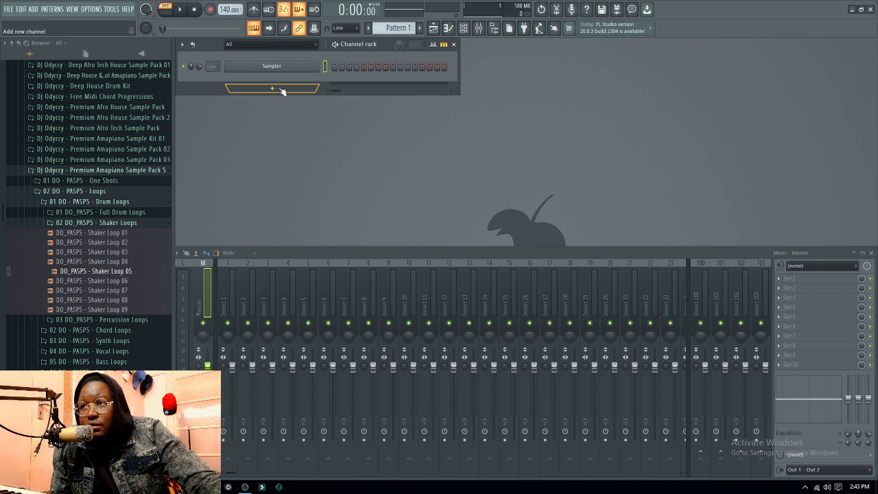
- Add Program Files\VSTPlugins as a Plugin Manager search path and scan for new plugins
click(271, 90)
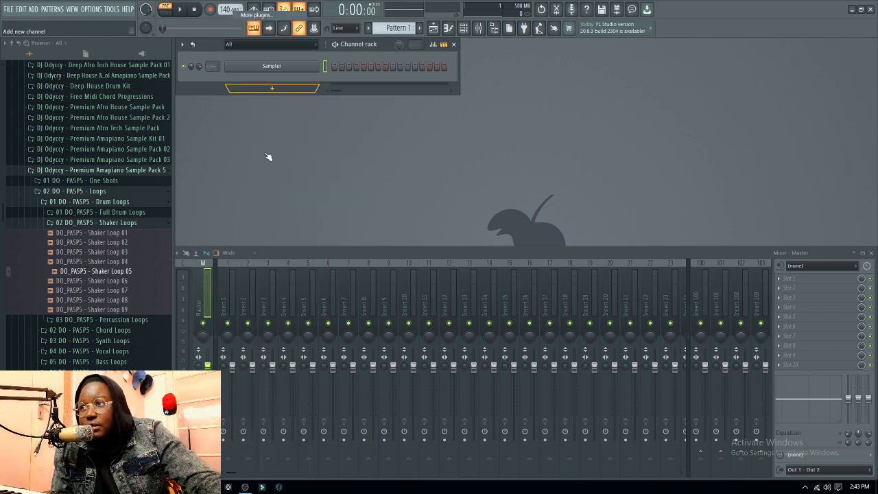
click(271, 88)
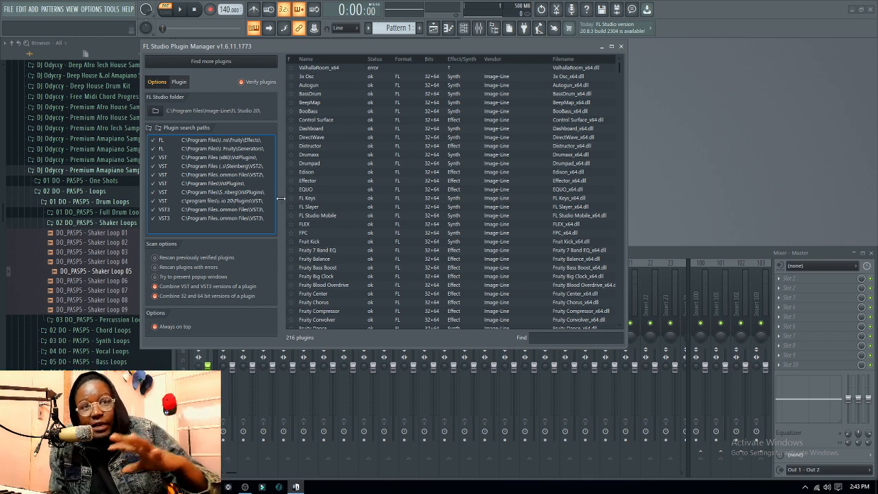
mouse_move(405, 171)
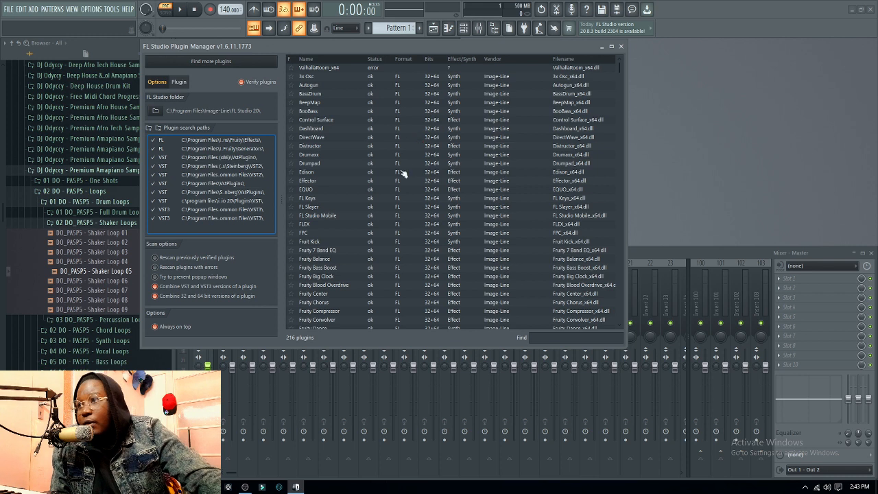
mouse_move(199, 154)
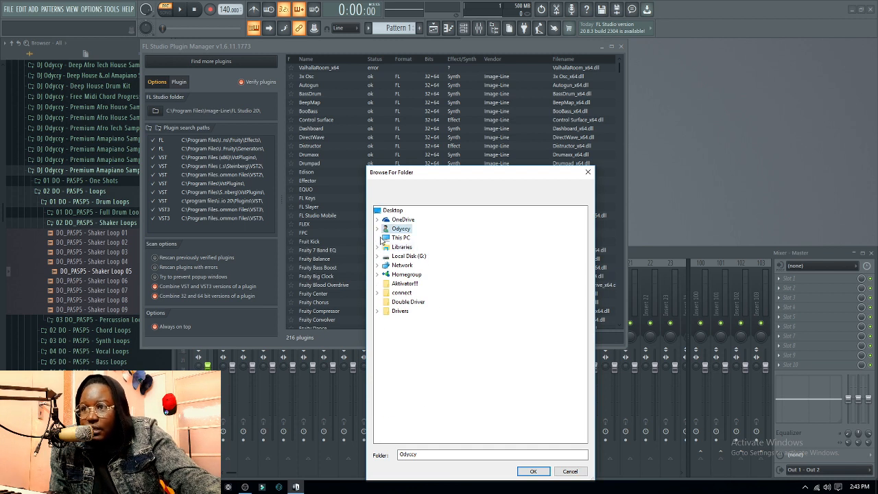
click(377, 237)
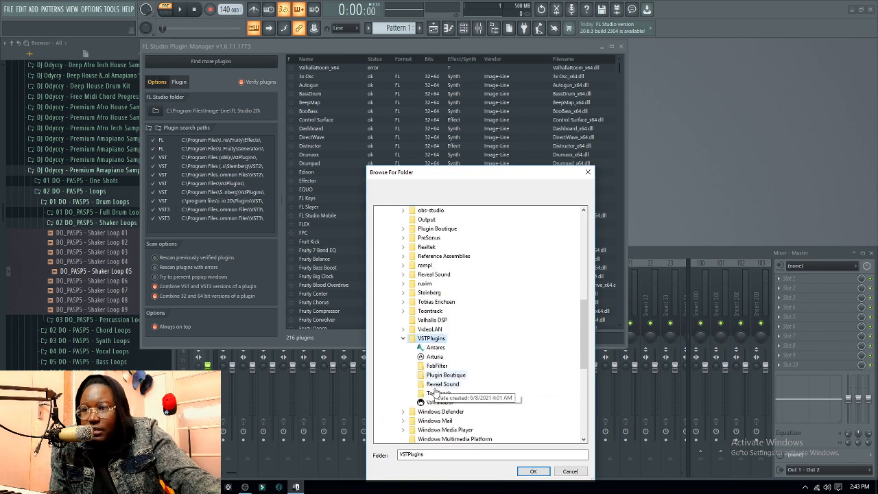
click(533, 471)
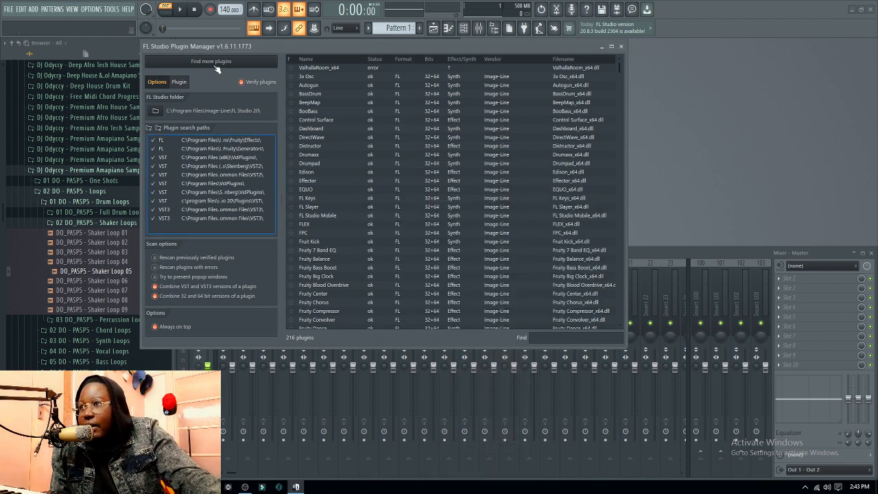
click(211, 61)
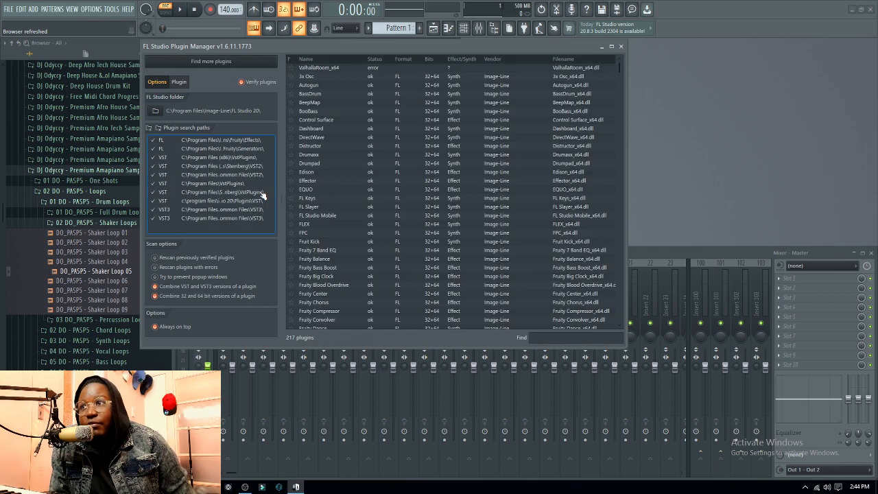
- Star Combo Model V in the Plugin Manager list and close the manager
scroll(down, 3)
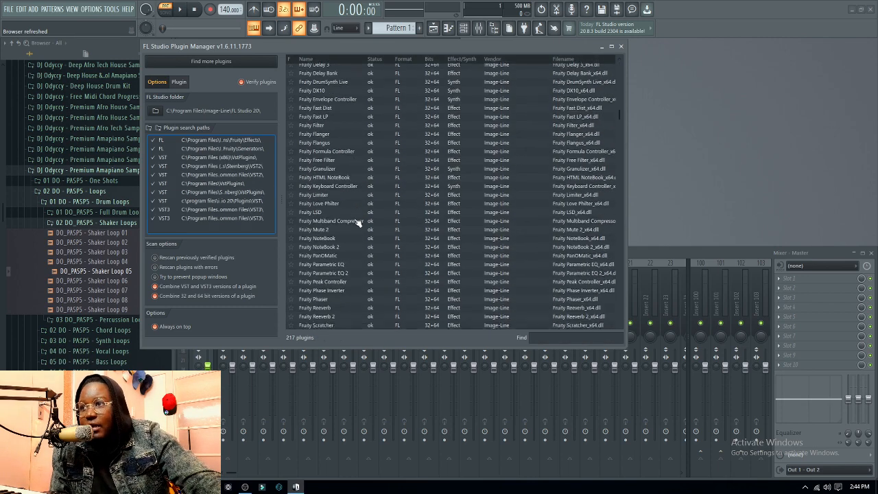
scroll(down, 3)
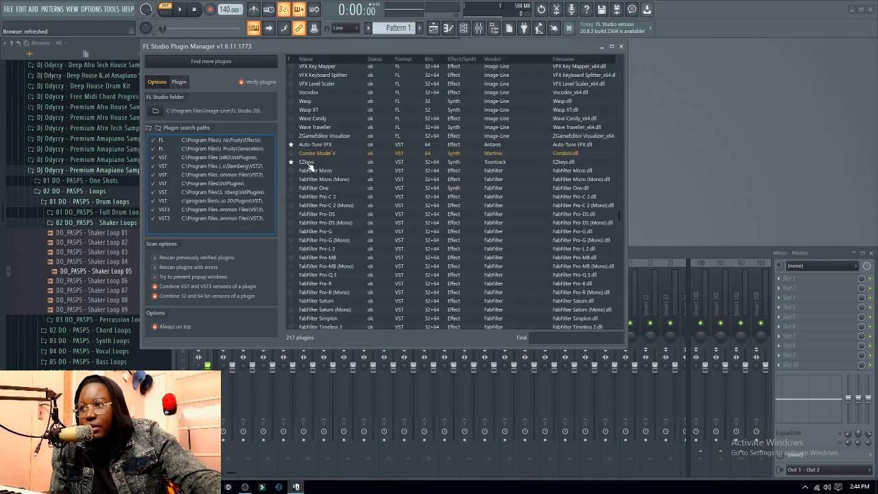
click(318, 153)
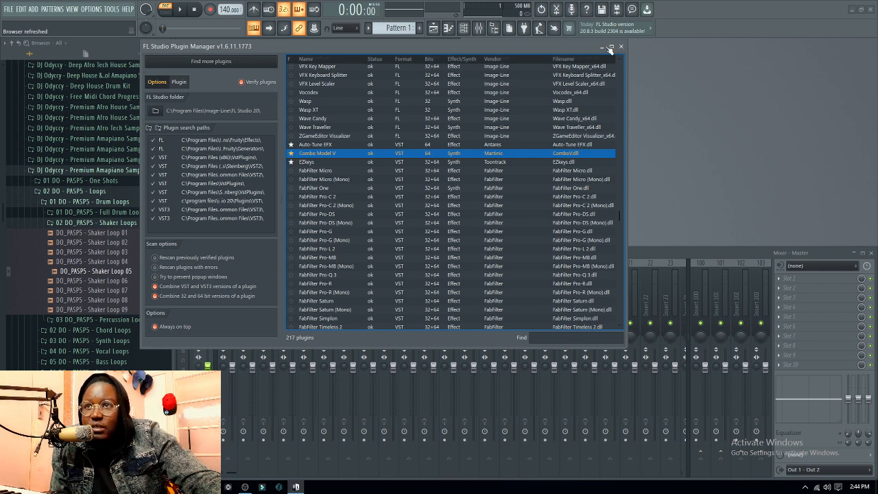
click(621, 46)
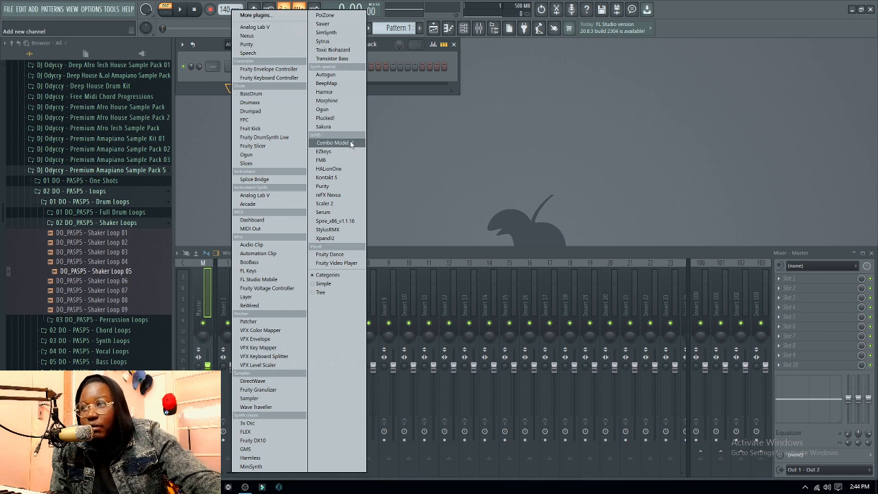
- Add Combo Model V from the Synth favorites as a new channel
click(333, 143)
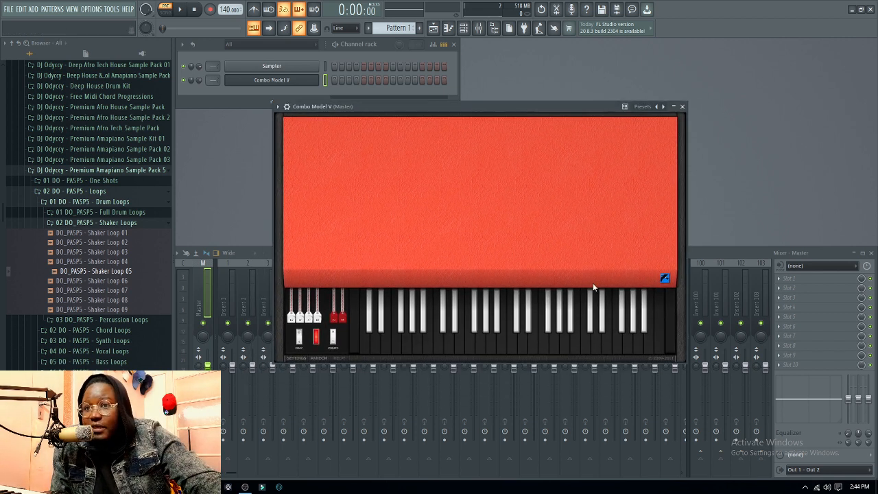
mouse_move(320, 290)
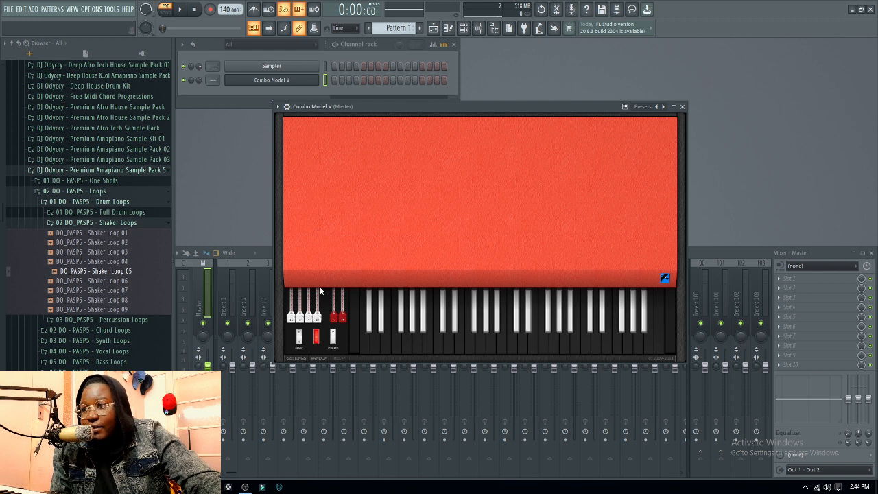
mouse_move(310, 365)
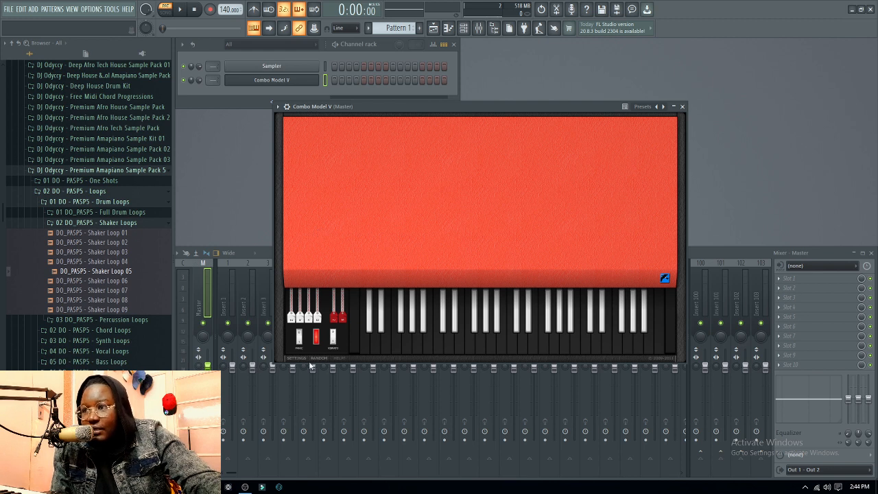
click(296, 357)
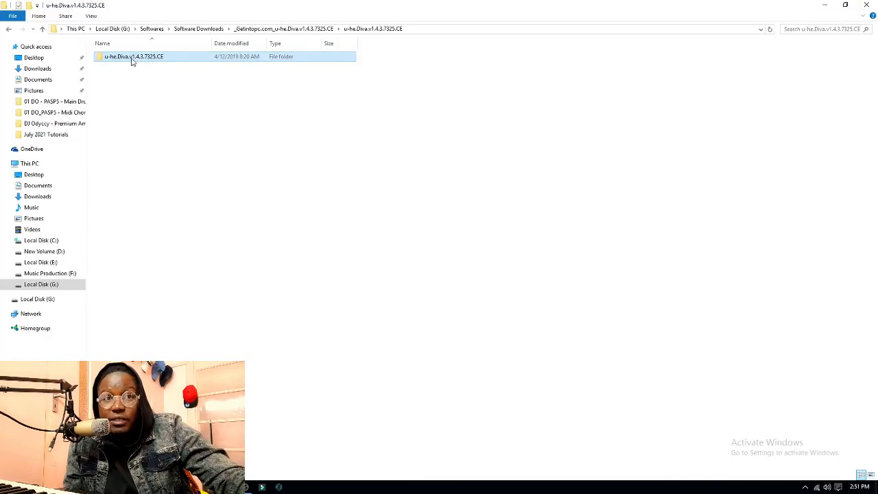
- Open the u-he.Diva.v1.4.3.7325.CE folder and run the u-he Diva installer
double_click(134, 56)
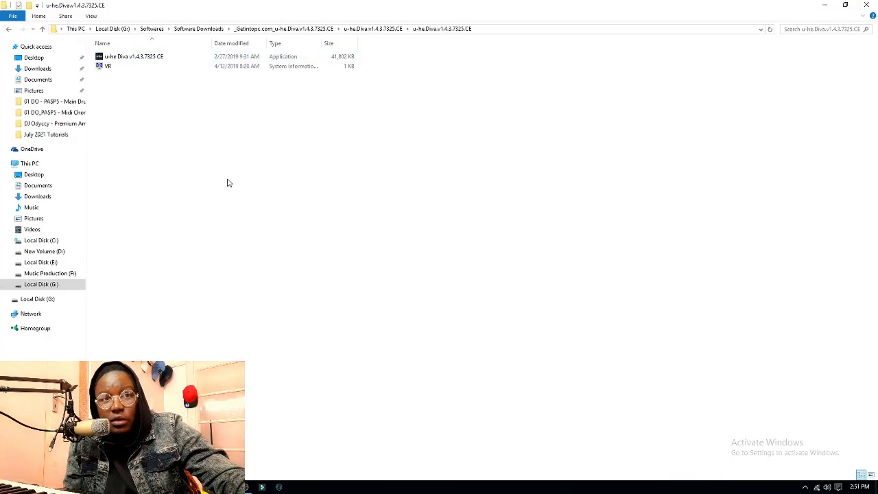
click(133, 56)
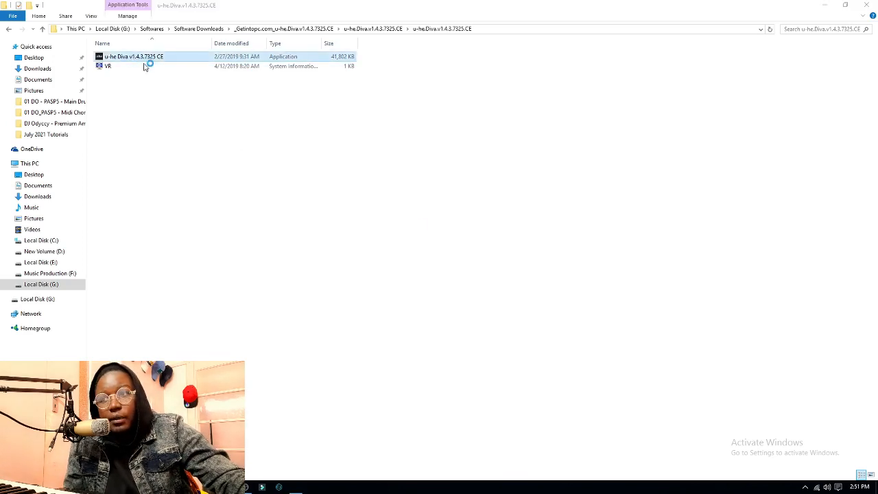
double_click(133, 56)
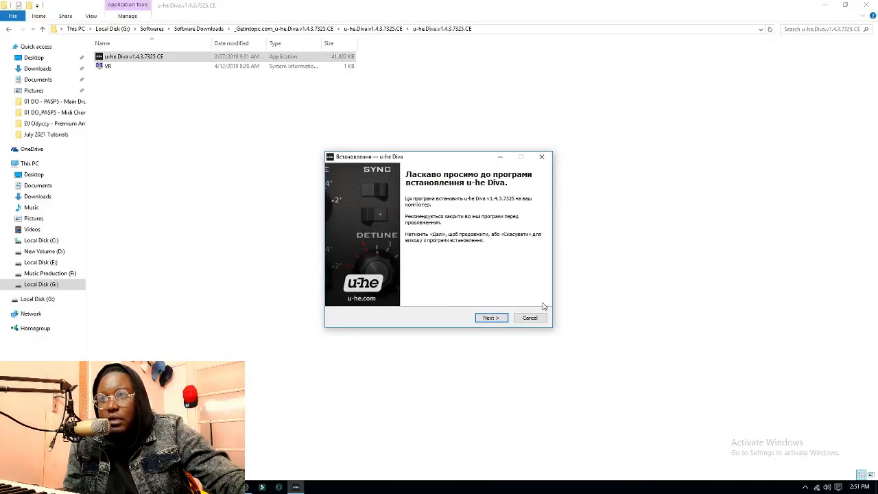
- Install Diva with VST 32/64-bit destinations set to Program Files\VSTPlugins, all components included
click(491, 317)
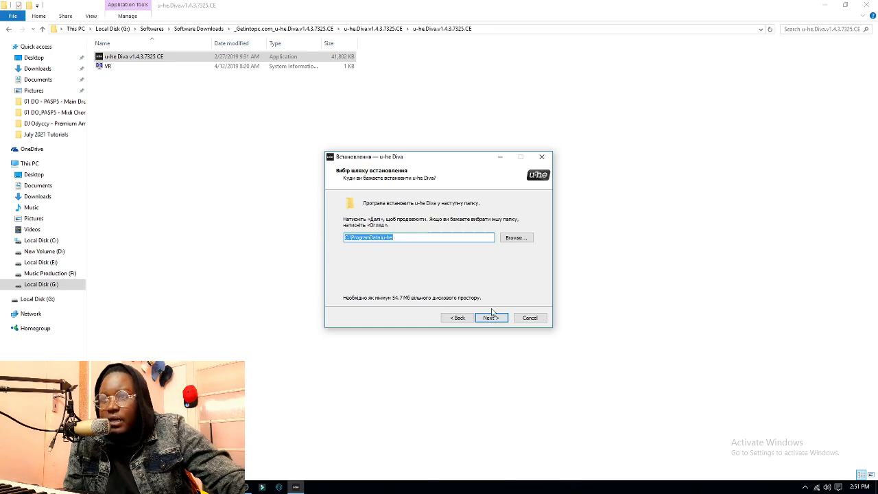
click(490, 317)
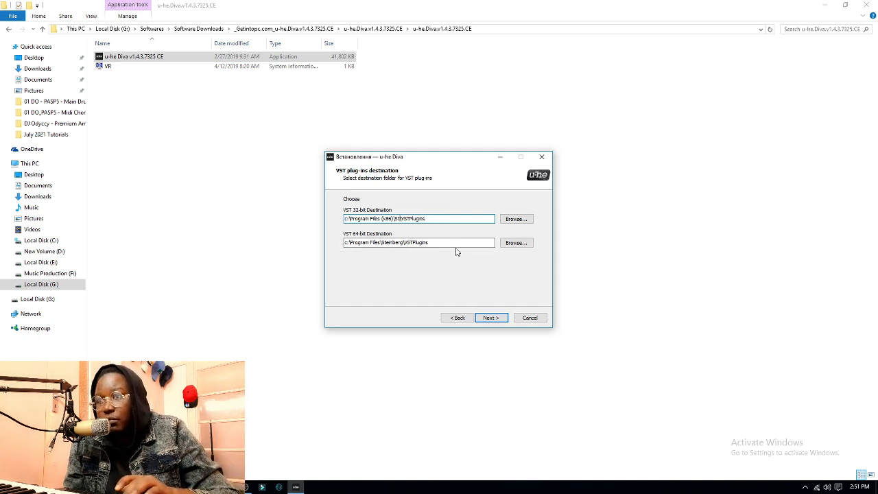
click(418, 242)
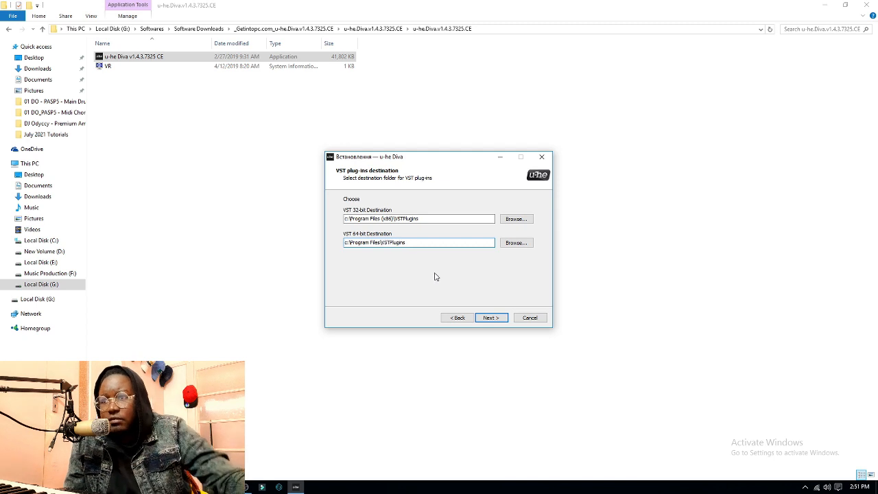
click(491, 318)
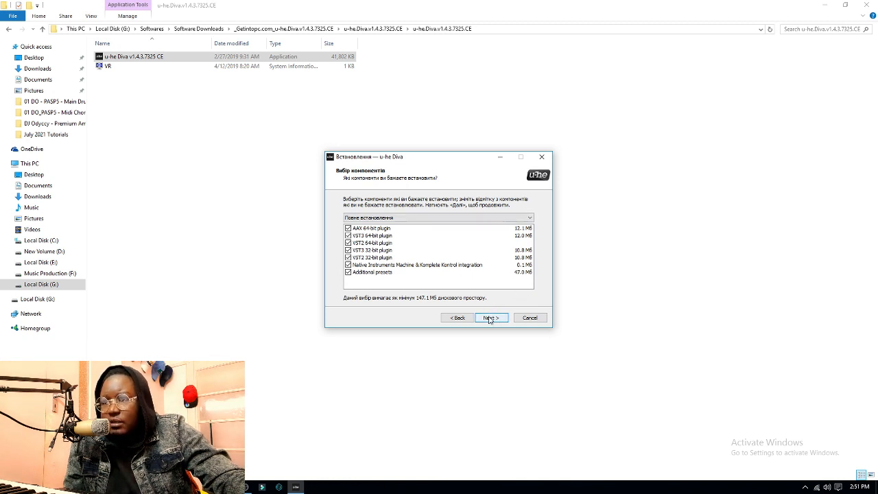
click(491, 317)
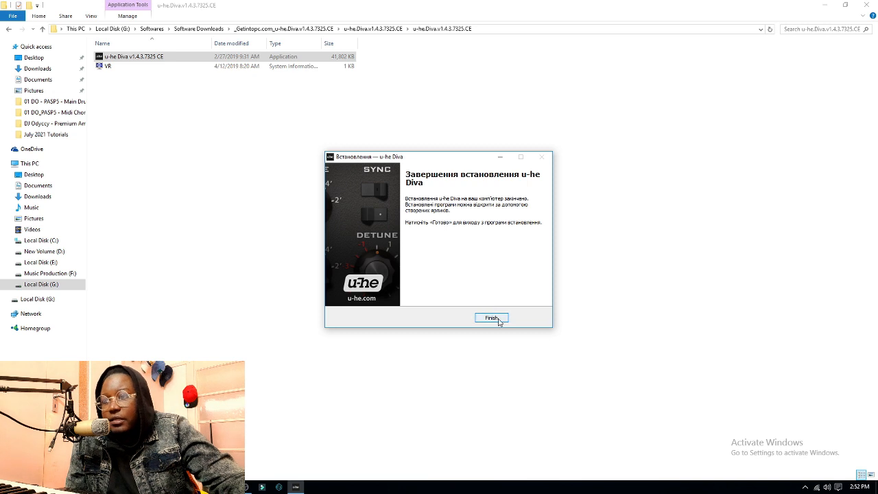
click(491, 318)
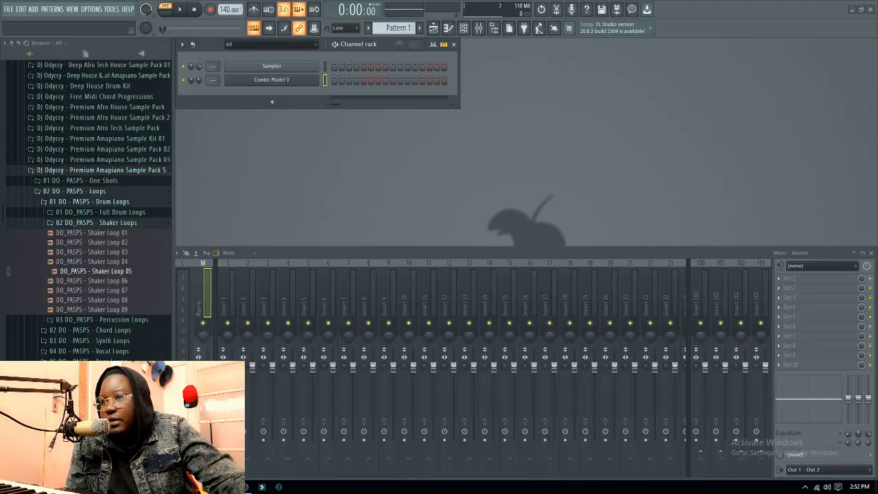
mouse_move(272, 102)
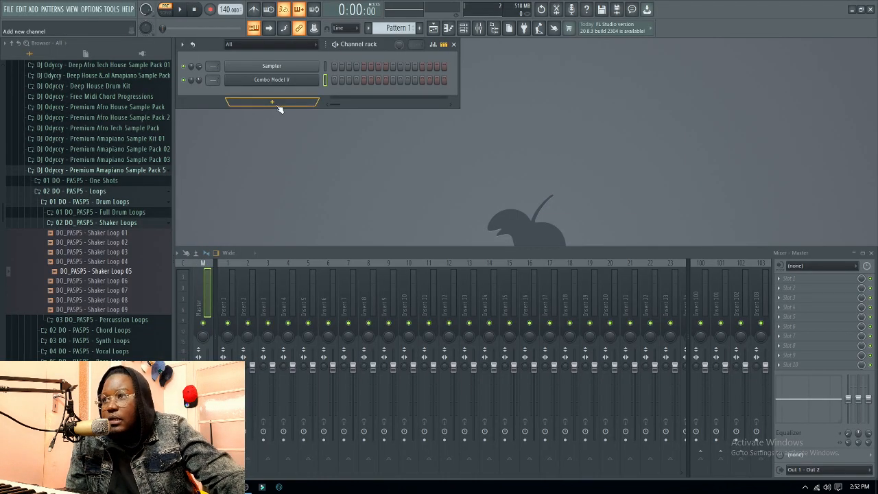
- Star u-he Diva in the Channel rack's plugin manager, then add Diva as a new channel
click(272, 101)
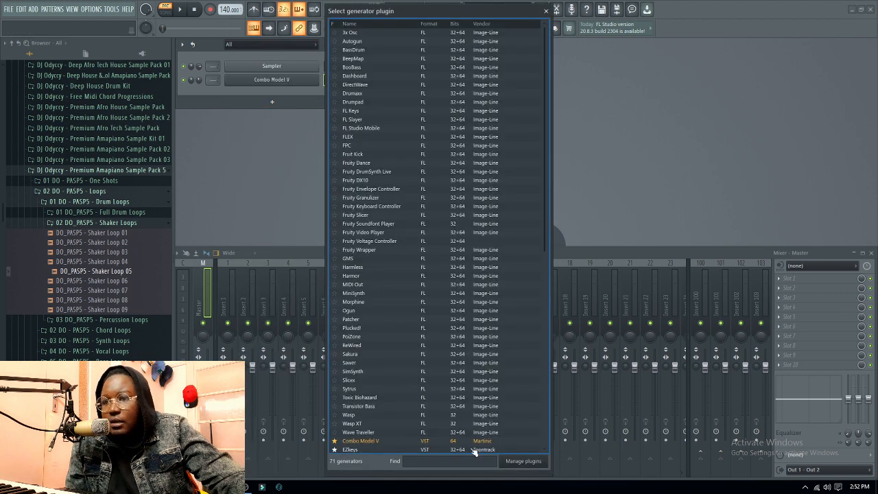
click(523, 461)
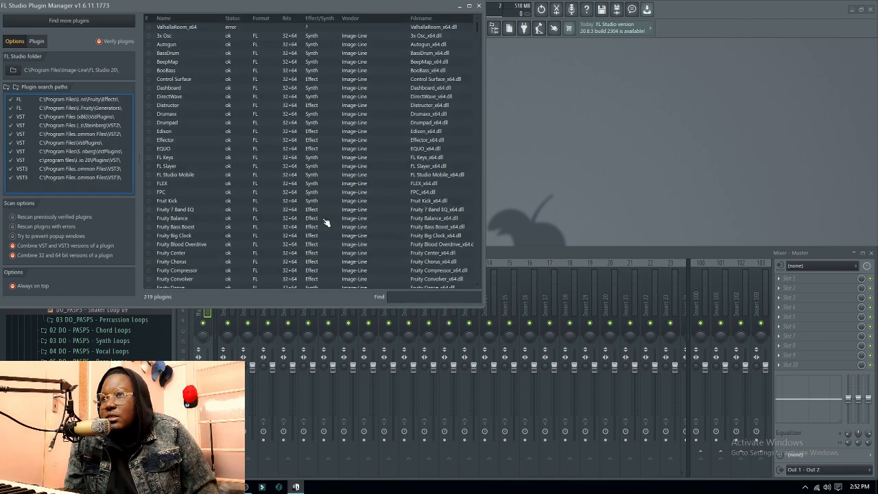
scroll(down, 3)
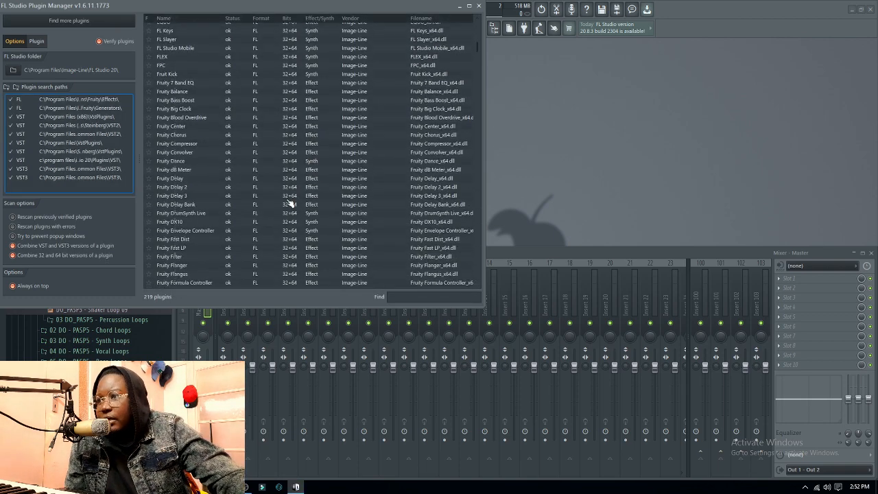
scroll(down, 3)
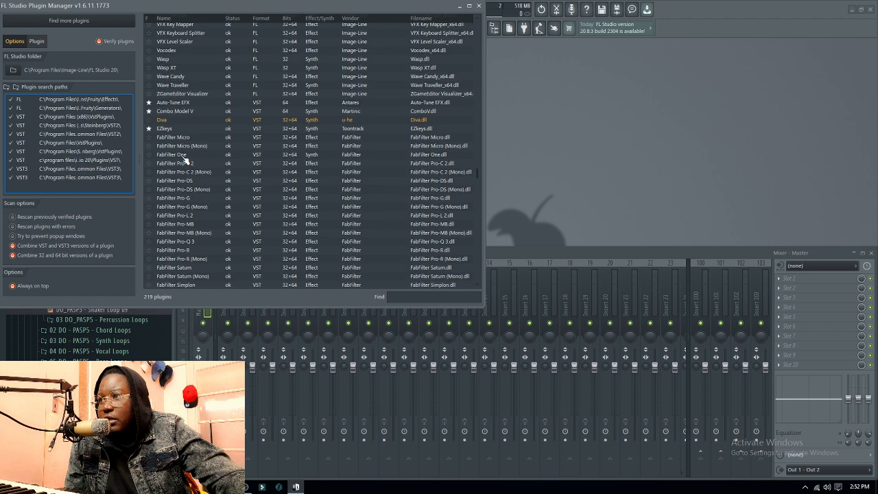
click(161, 119)
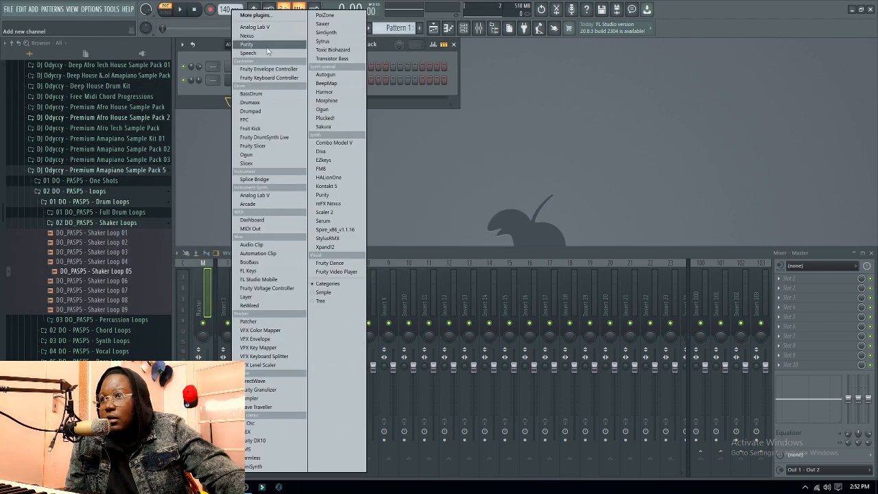
click(320, 151)
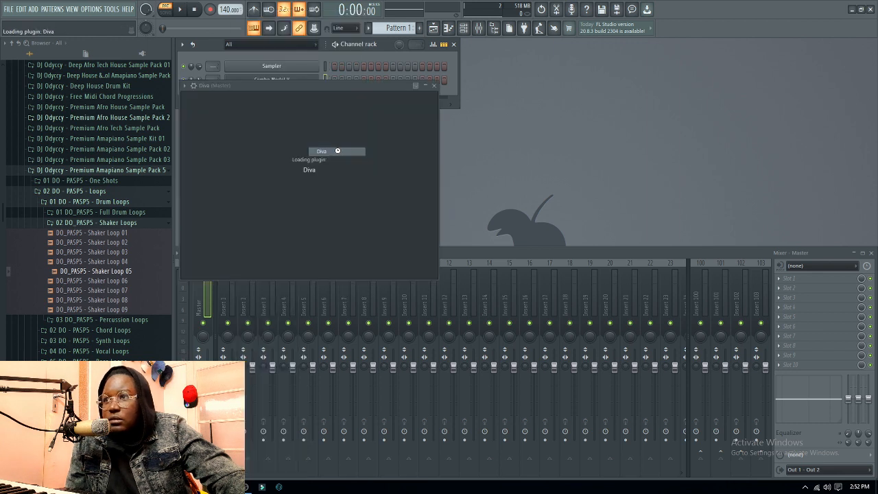